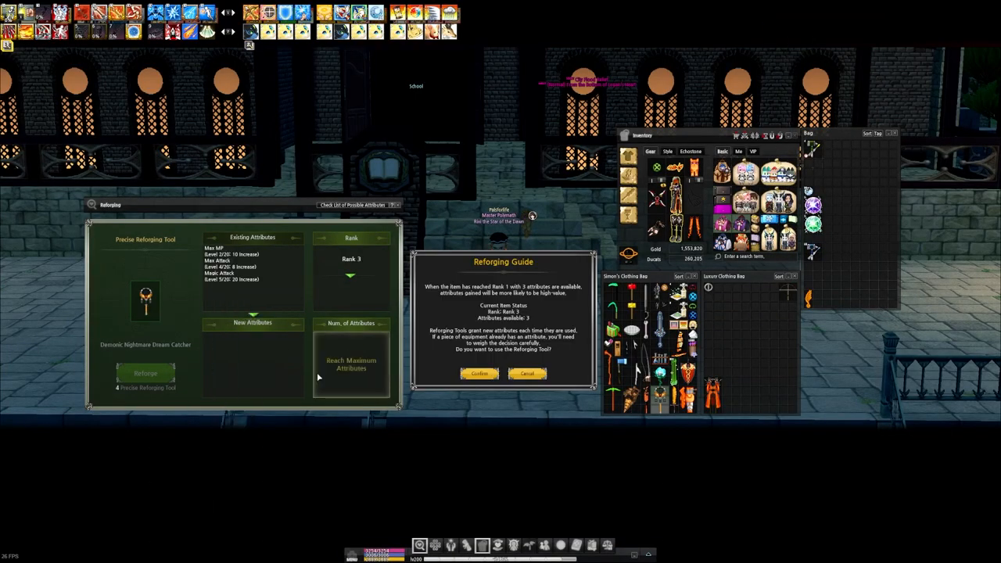
- Confirm reforging the Demonic Nightmare Dream Catcher with the Precise Reforging Tool
{"action": "left_click", "coordinate": [479, 374]}
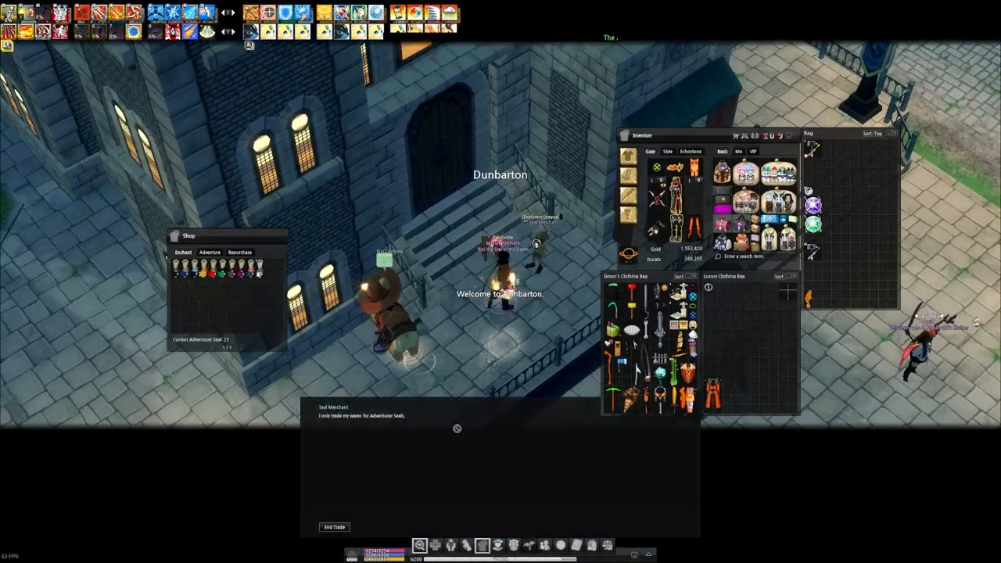
{"action": "mouse_move", "coordinate": [226, 269]}
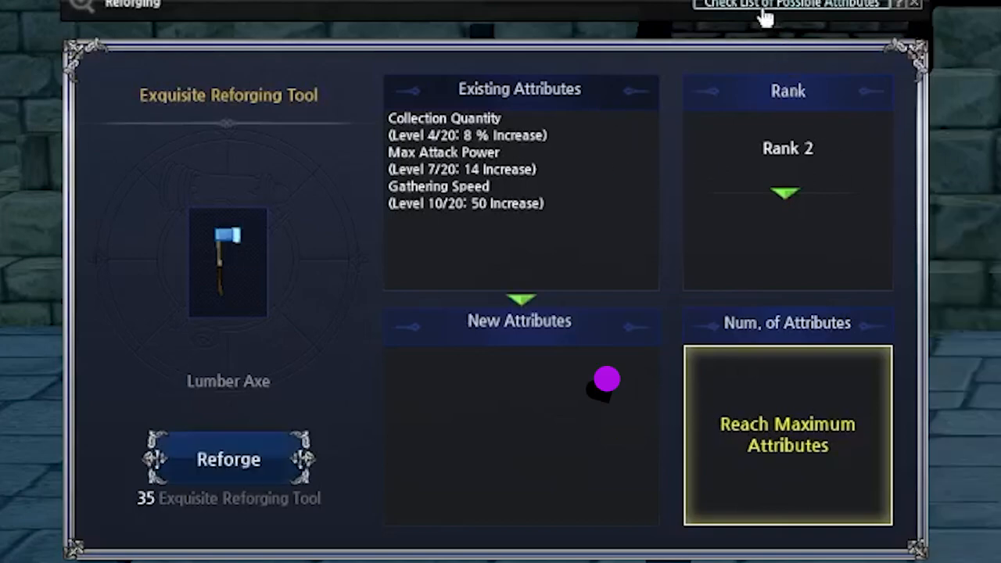
- Show the Lumber Axe's possible attributes with their level ranges, max levels and limit breaks
{"action": "left_click", "coordinate": [790, 4]}
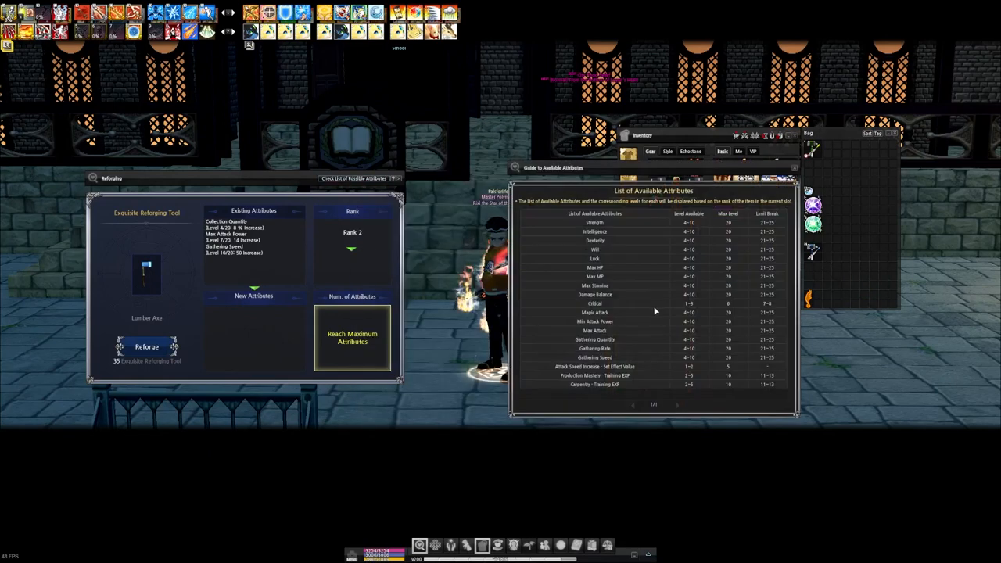
{"action": "mouse_move", "coordinate": [182, 296]}
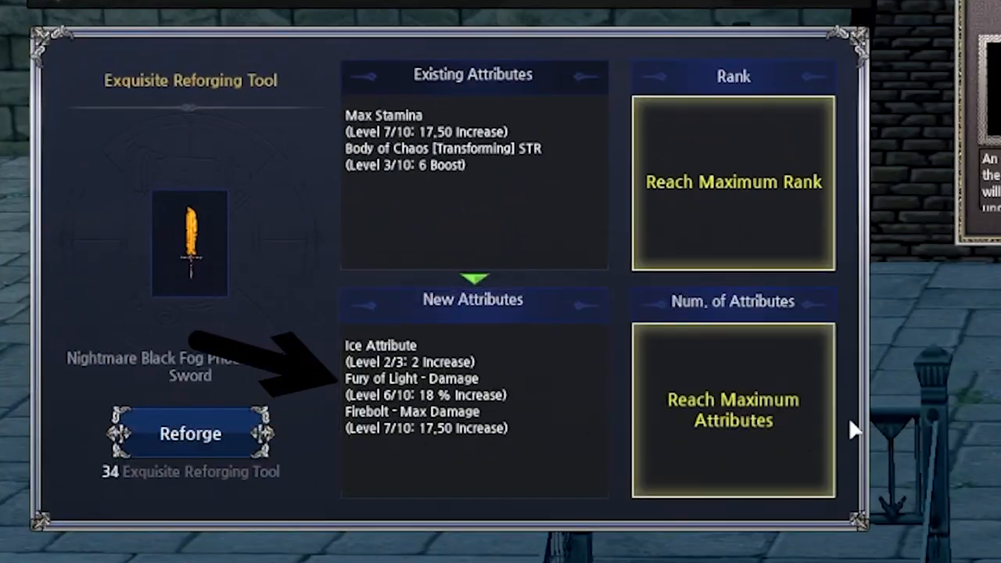
{"action": "mouse_move", "coordinate": [509, 369]}
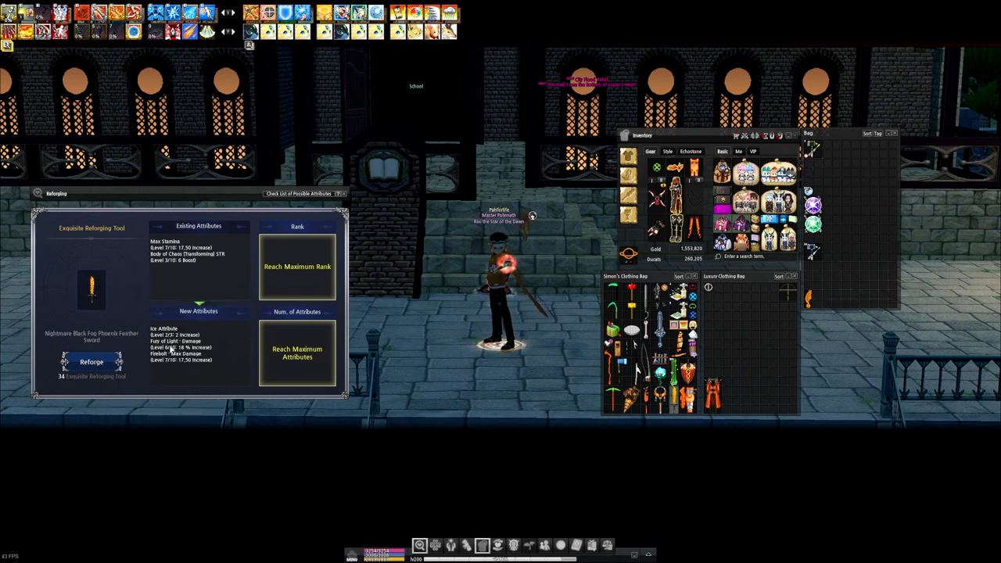
{"action": "mouse_move", "coordinate": [92, 289]}
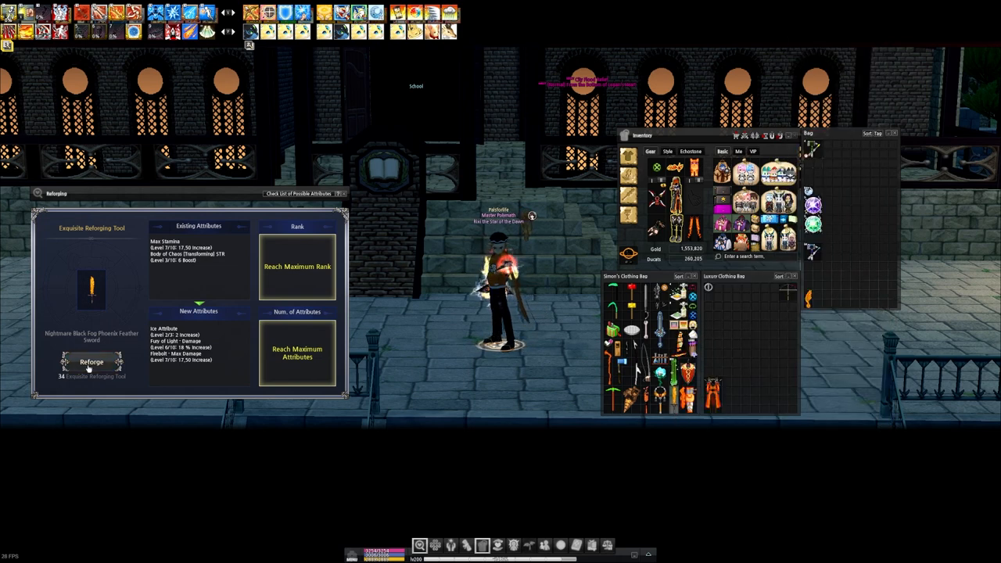
- Reforge the Phoenix Feather Sword twice, leaving 32 Exquisite Reforging Tools
{"action": "left_click", "coordinate": [90, 361]}
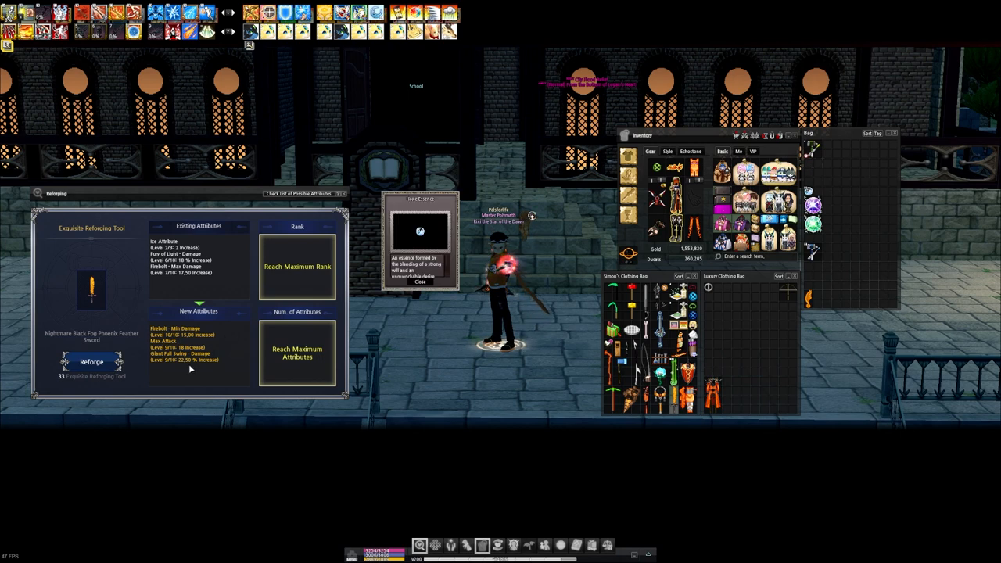
{"action": "left_click", "coordinate": [420, 282]}
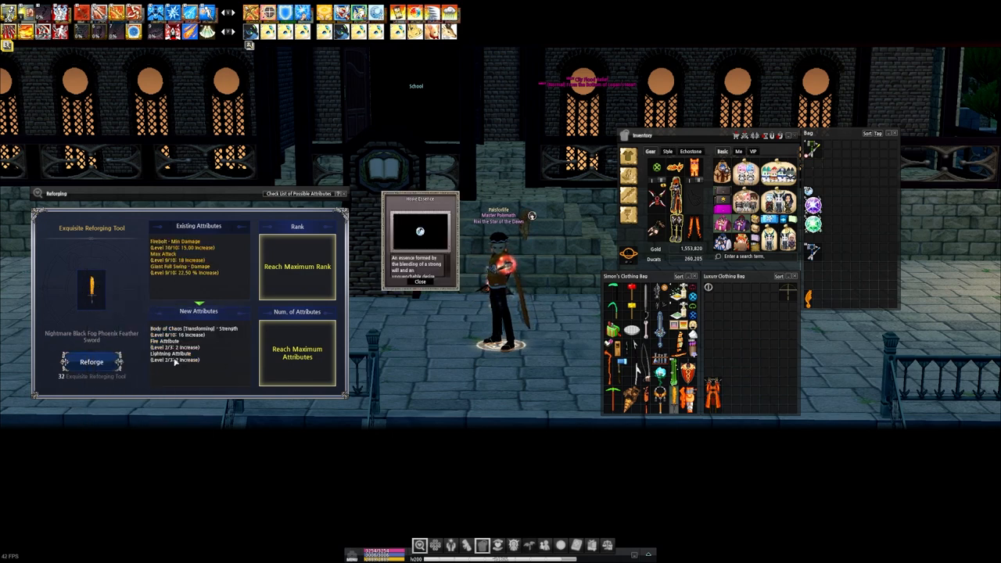
{"action": "mouse_move", "coordinate": [424, 283]}
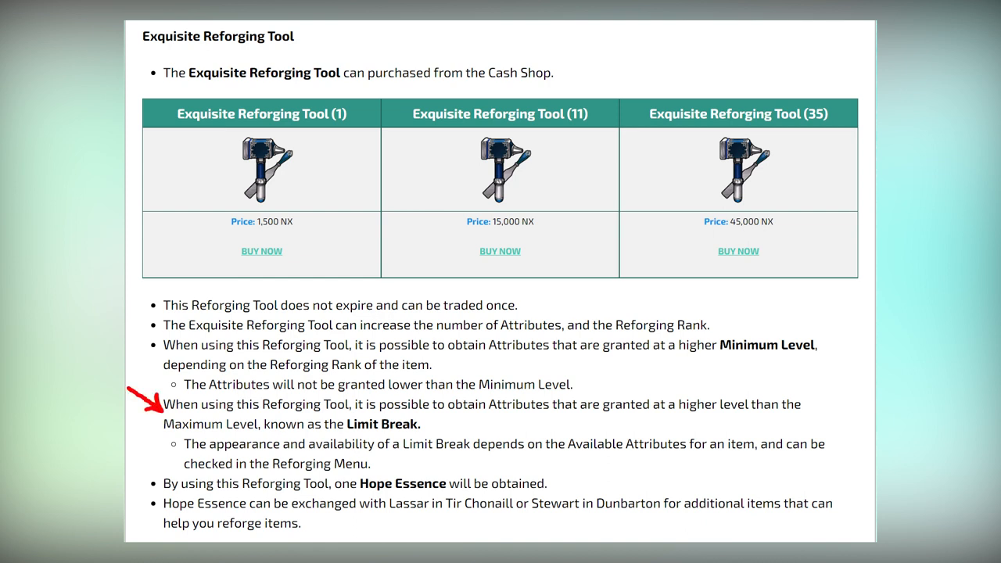
{"action": "mouse_move", "coordinate": [144, 337]}
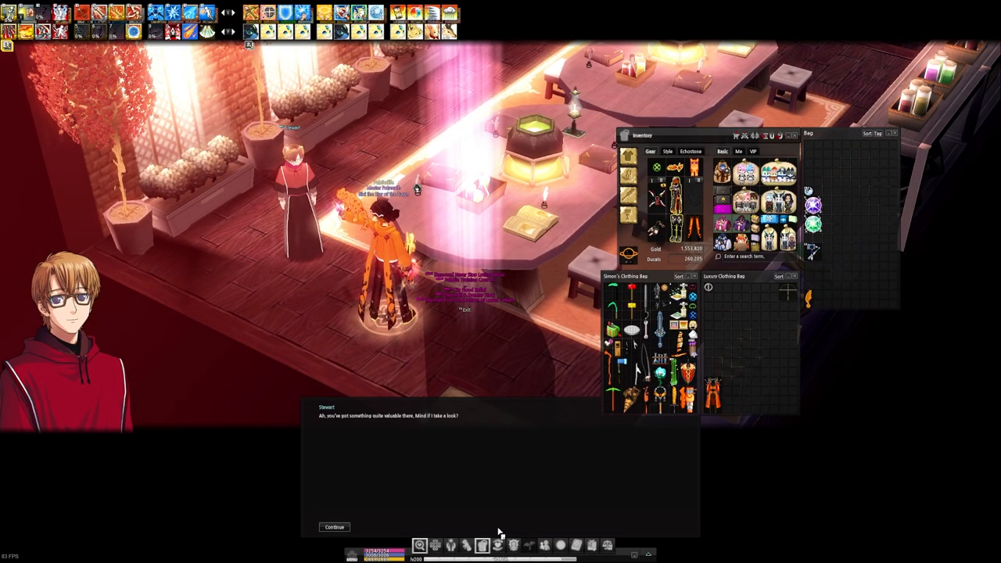
- Continue through Stewart's dialogue about examining something valuable
{"action": "left_click", "coordinate": [335, 527]}
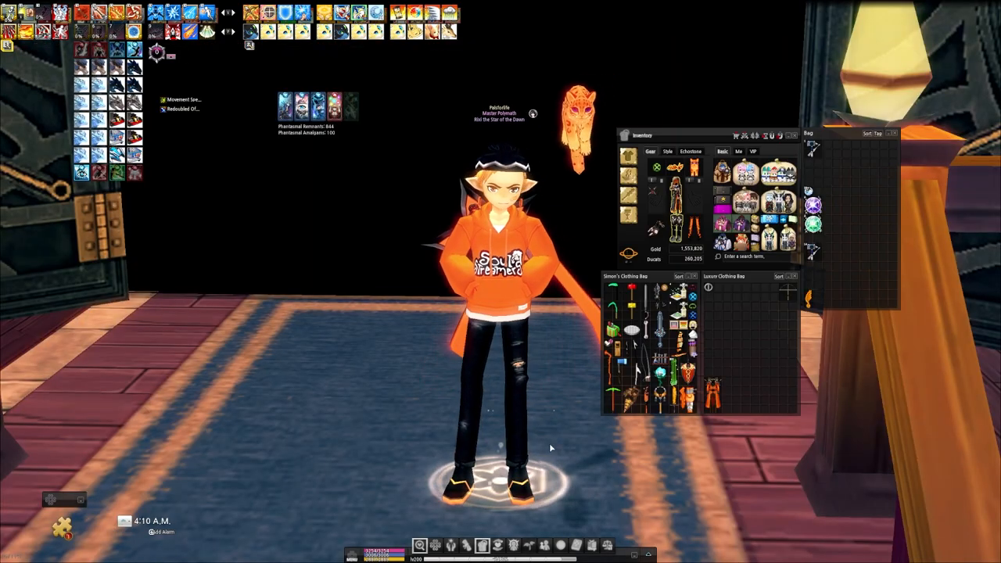
{"action": "mouse_move", "coordinate": [812, 226]}
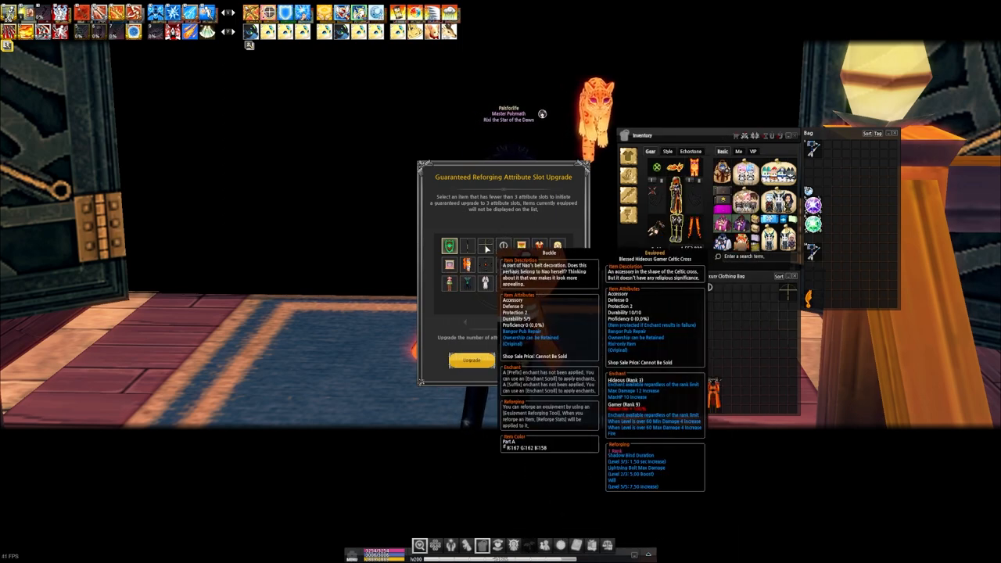
- Select an item with under 3 attribute slots and upgrade it to 3 slots
{"action": "left_click", "coordinate": [450, 247]}
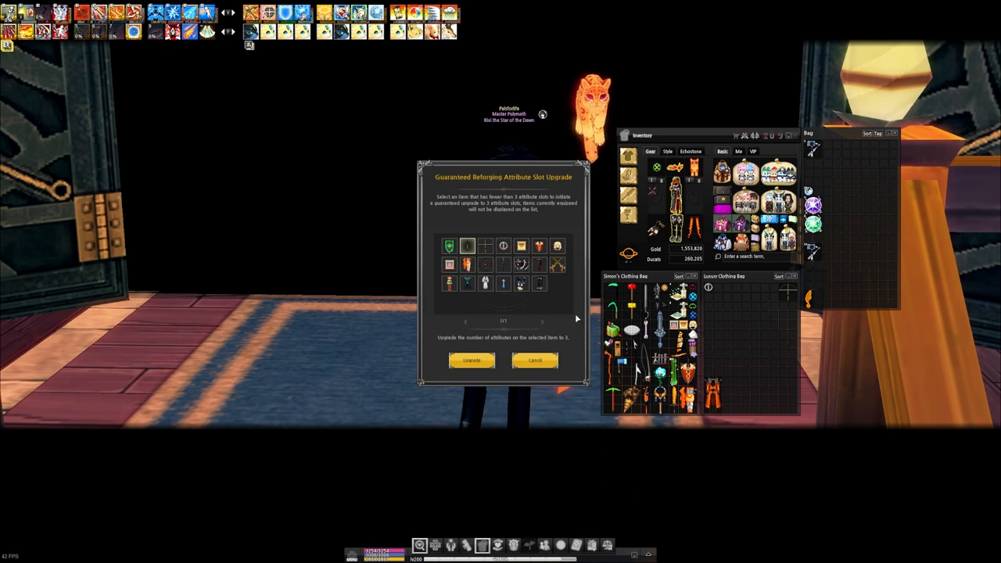
{"action": "left_click", "coordinate": [472, 361]}
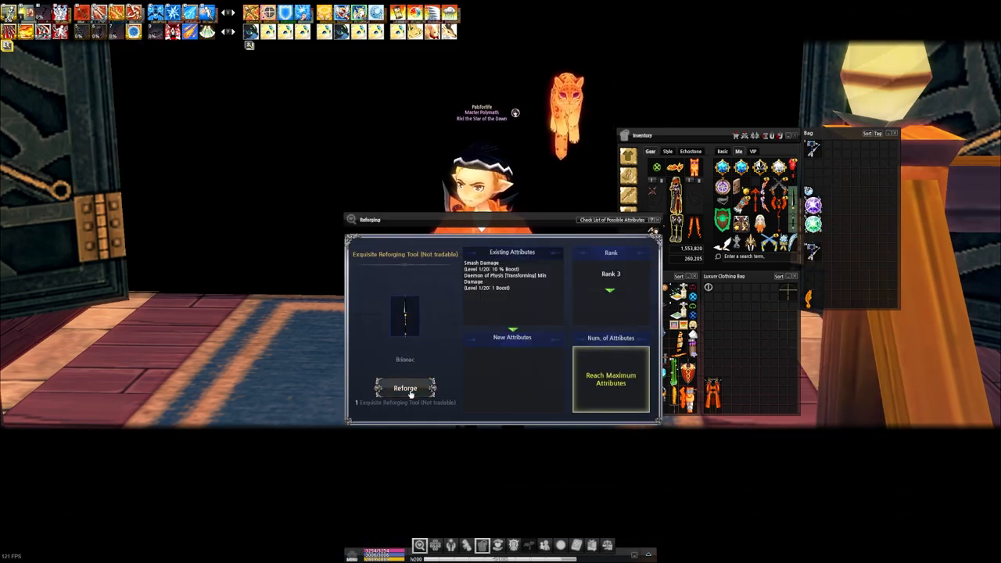
- Reforge the Lumber Axe and confirm, reaching four attributes at maximum rank
{"action": "left_click", "coordinate": [405, 389]}
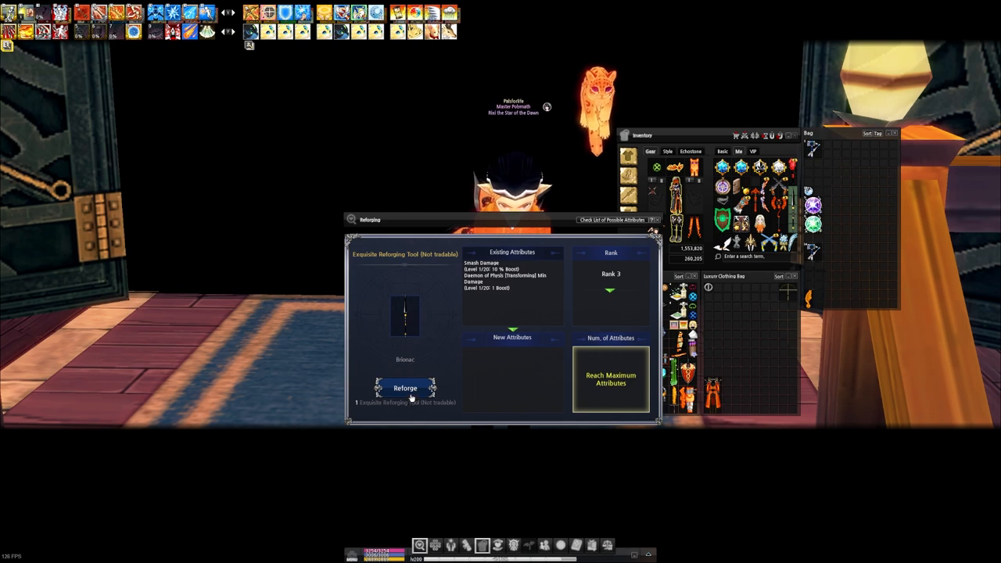
{"action": "left_click", "coordinate": [406, 388]}
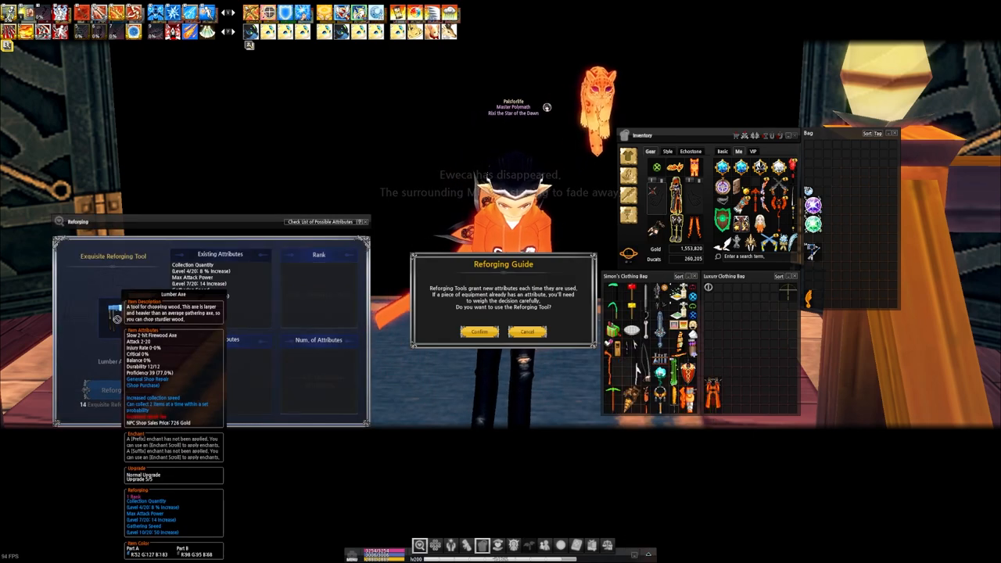
{"action": "left_click", "coordinate": [480, 332]}
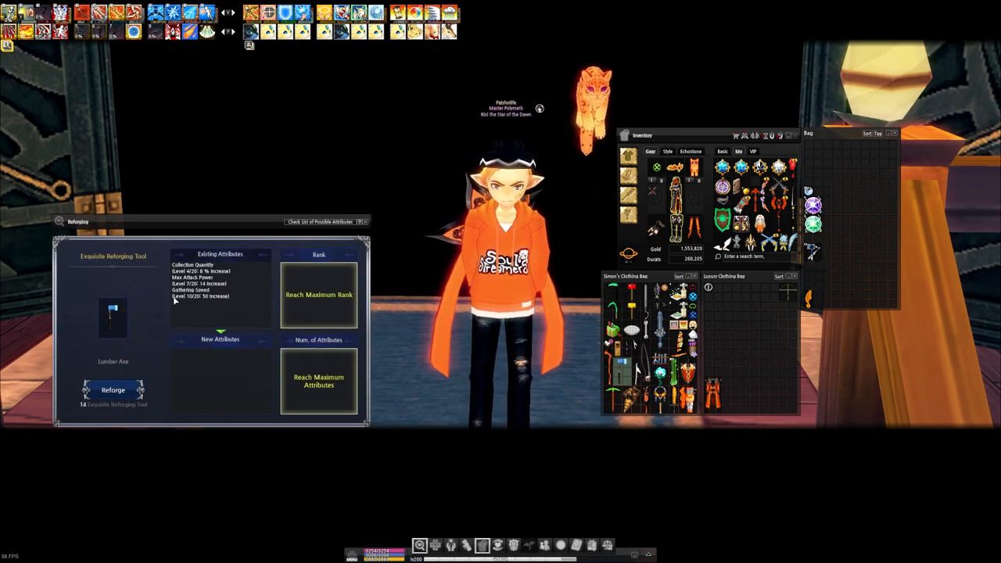